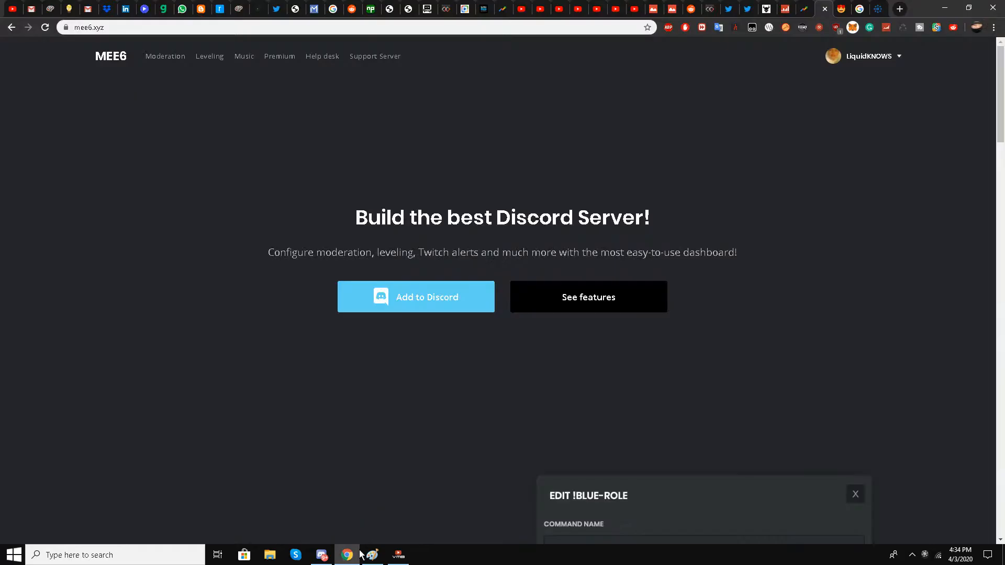
mouse_move(137, 273)
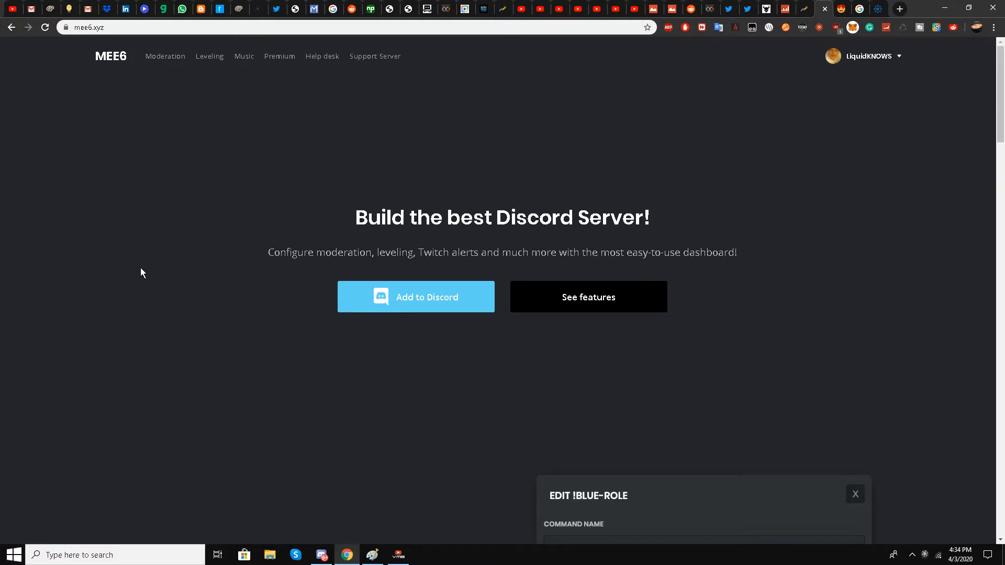
mouse_move(4, 83)
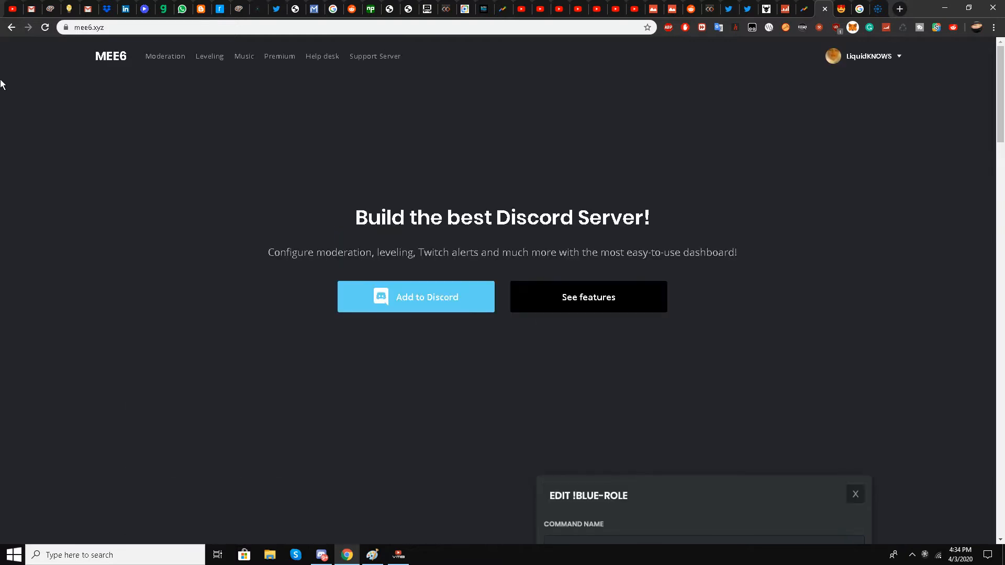
mouse_move(80, 209)
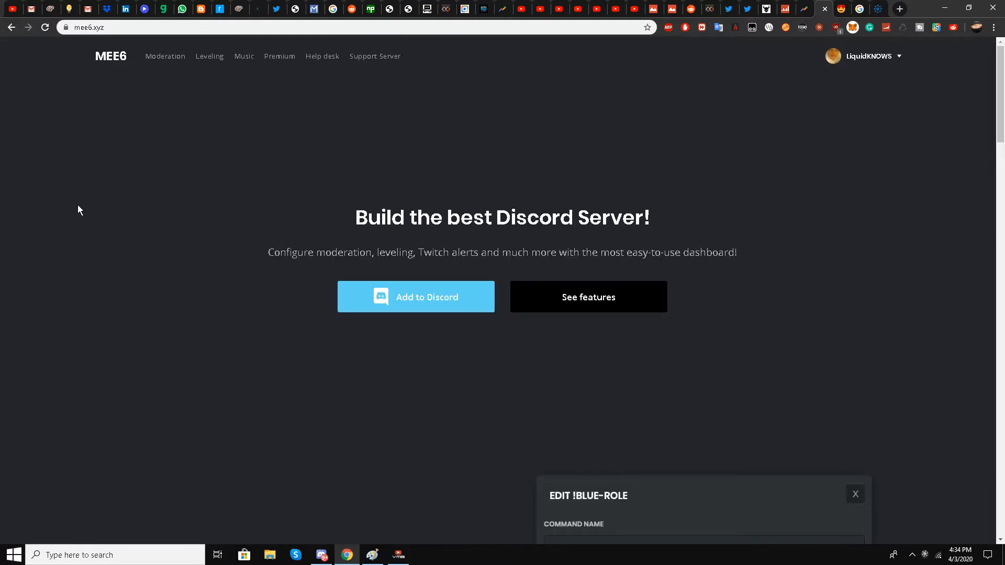
mouse_move(101, 243)
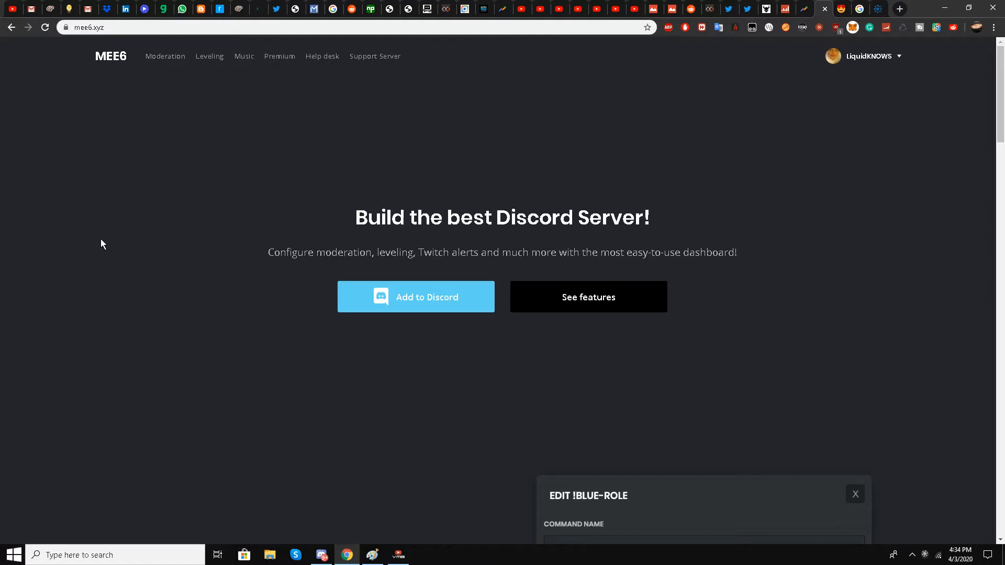
mouse_move(56, 49)
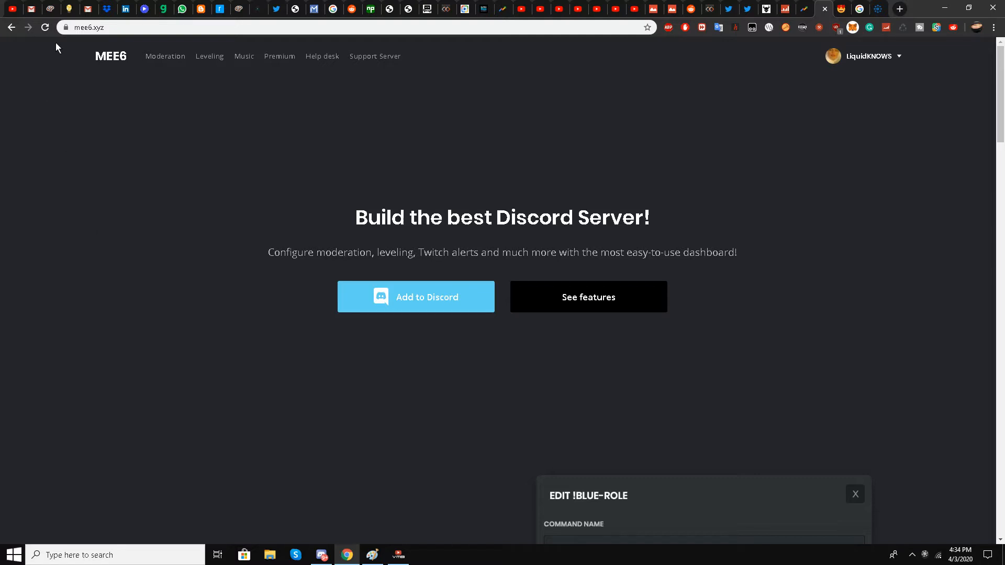
mouse_move(145, 263)
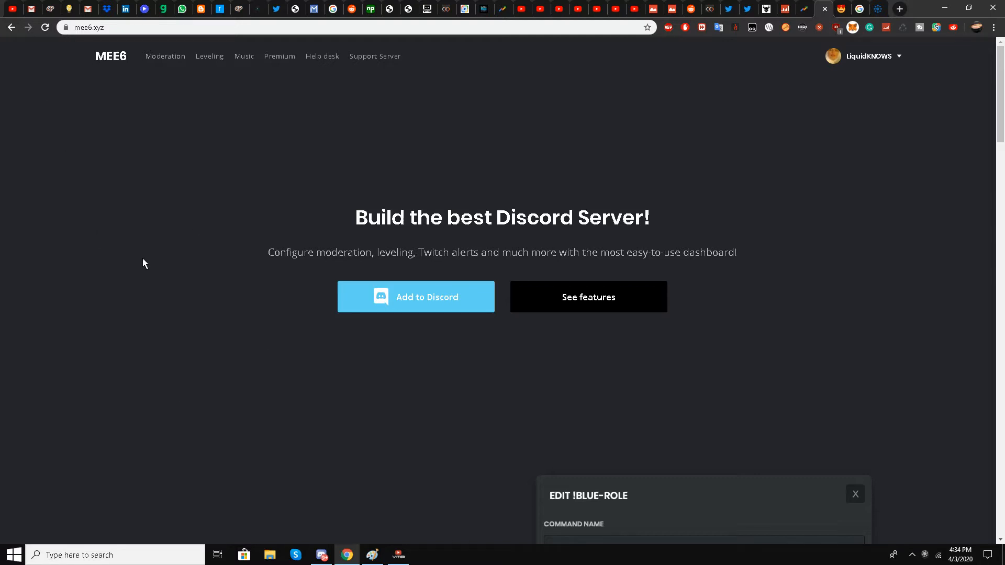
mouse_move(183, 161)
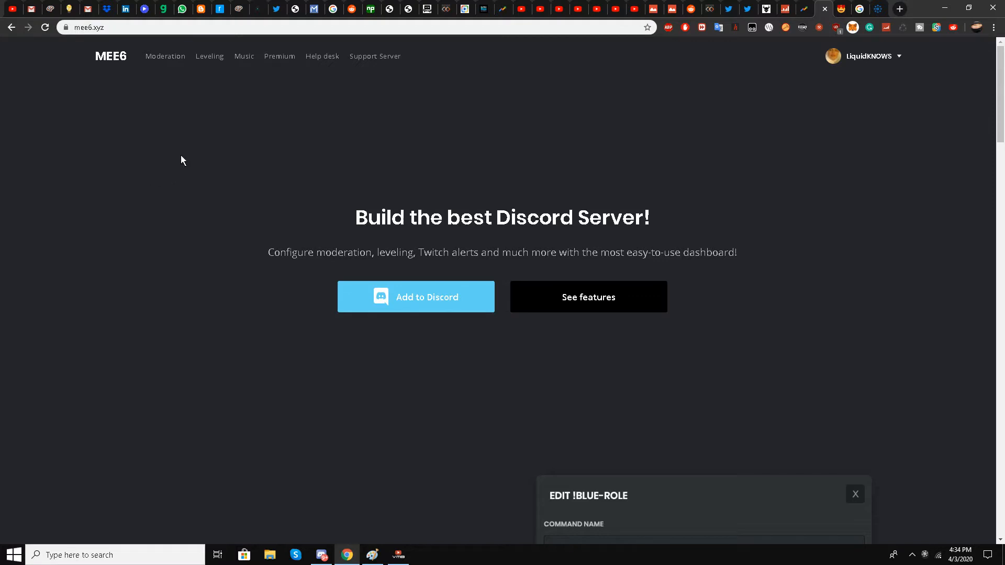
mouse_move(874, 63)
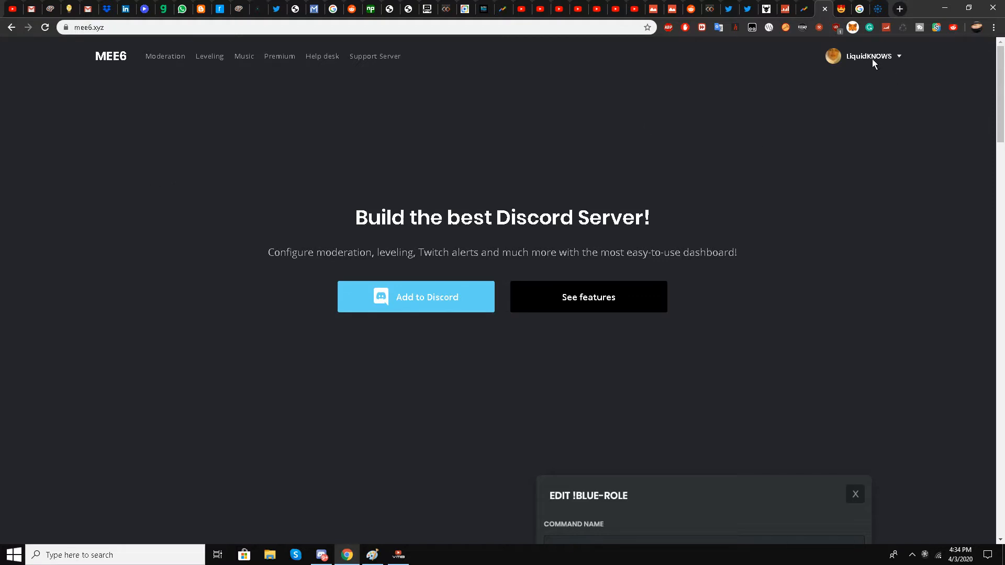
Open the AppNana referral server's dashboard and go to its Reddit plugin page
scroll(down, 3)
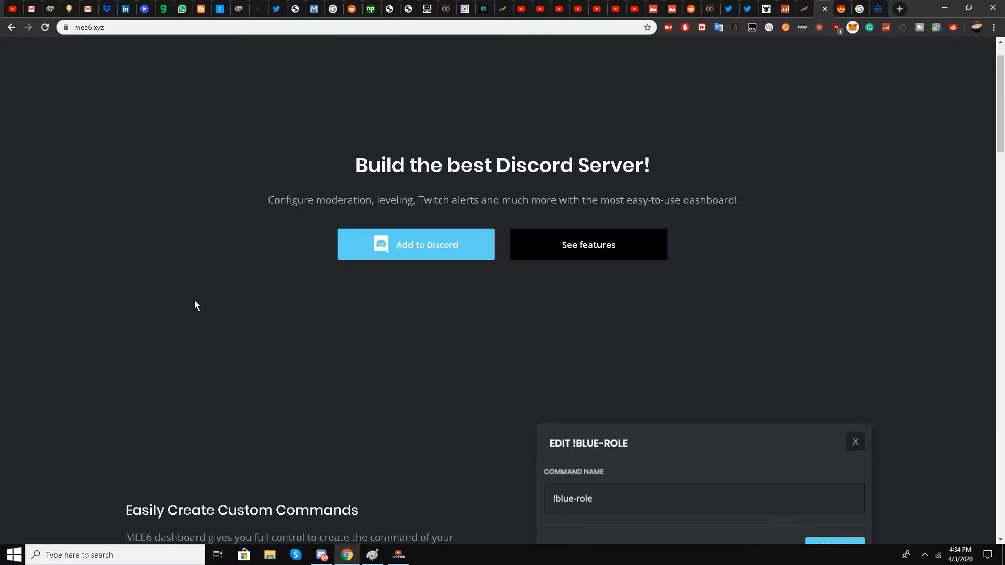
mouse_move(440, 249)
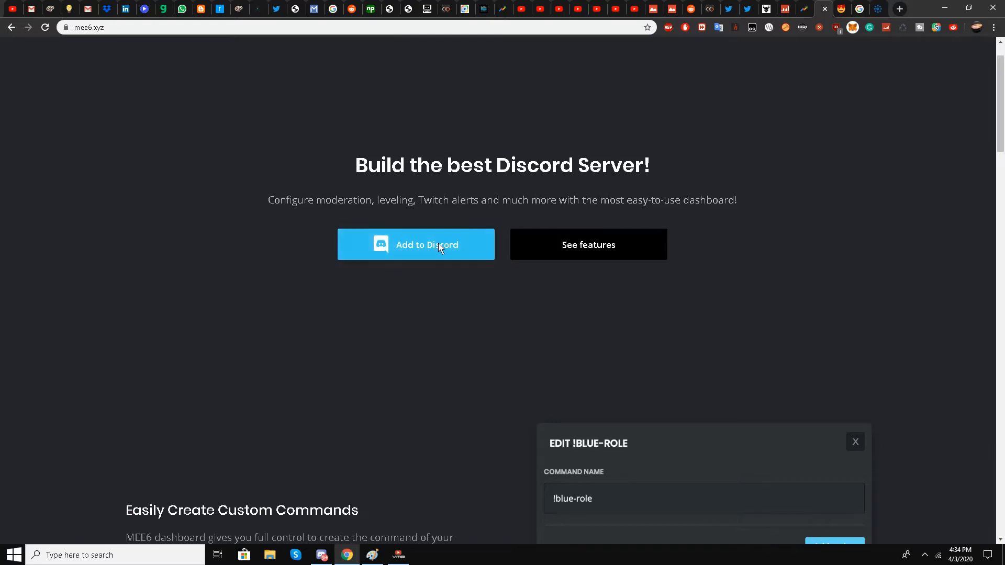
click(415, 245)
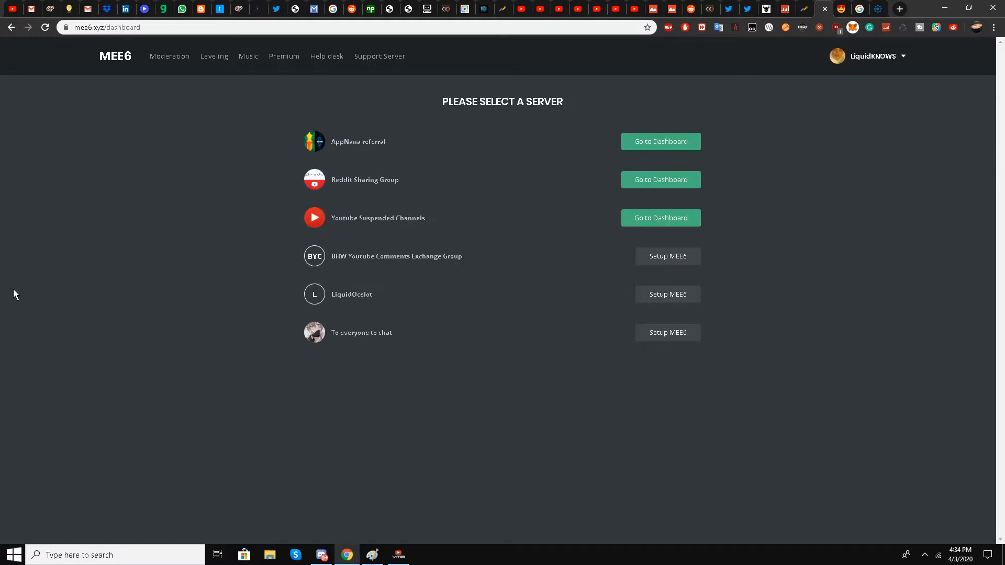
mouse_move(269, 234)
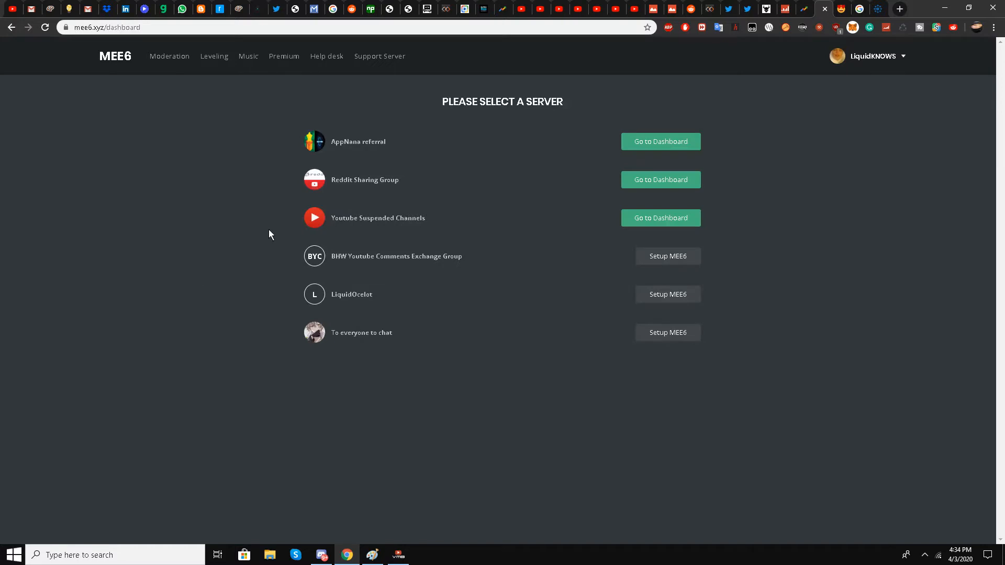
mouse_move(340, 158)
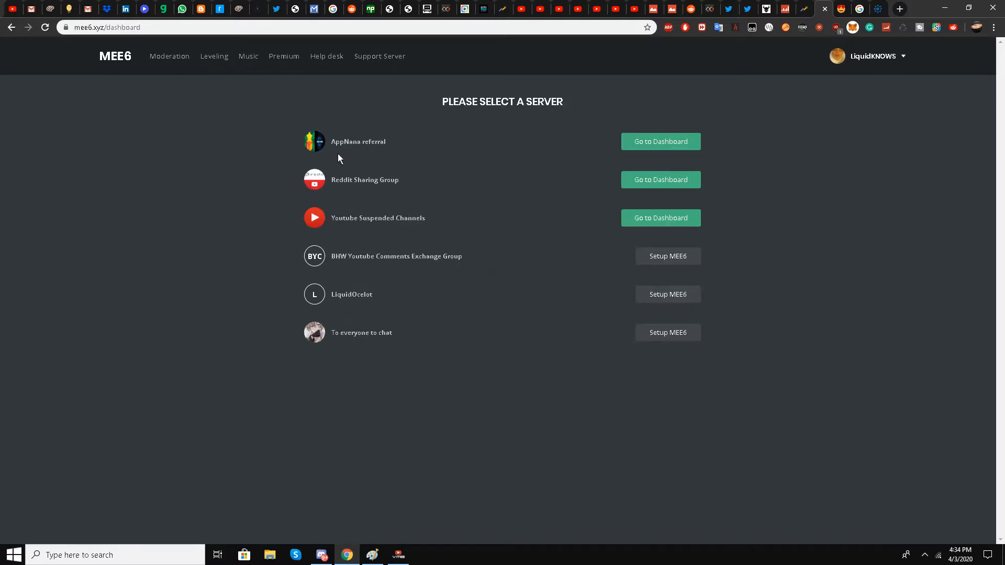
mouse_move(619, 126)
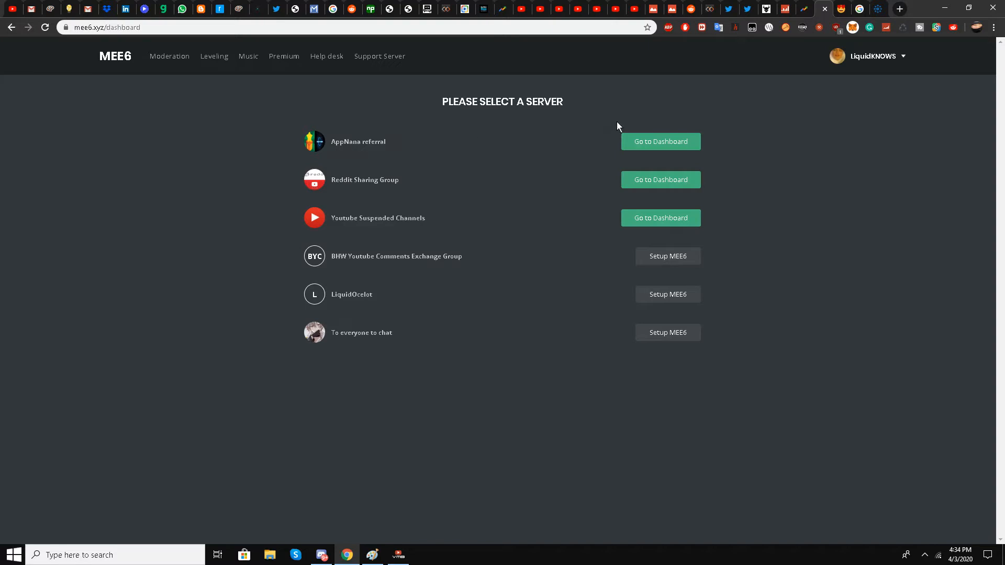
mouse_move(661, 142)
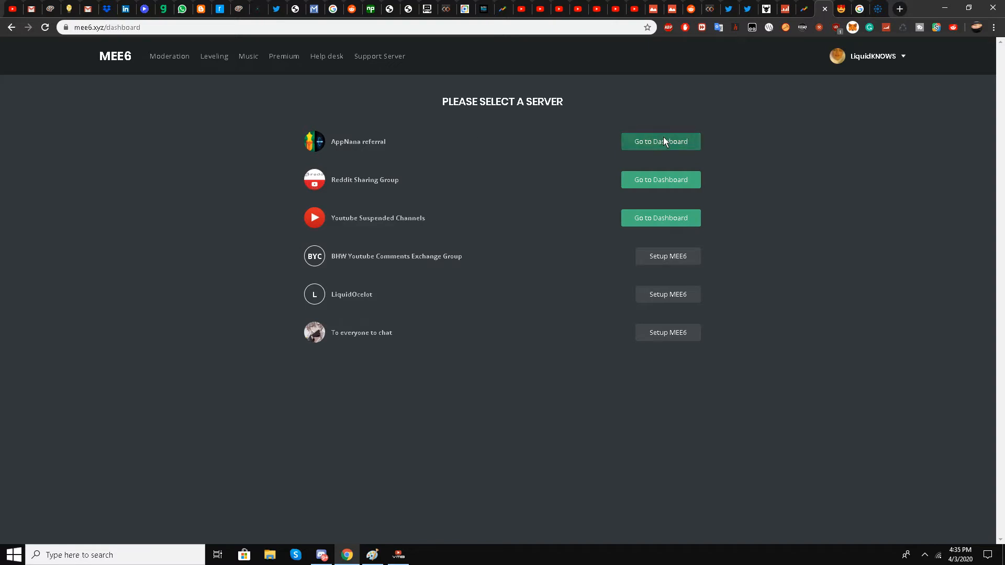
click(661, 142)
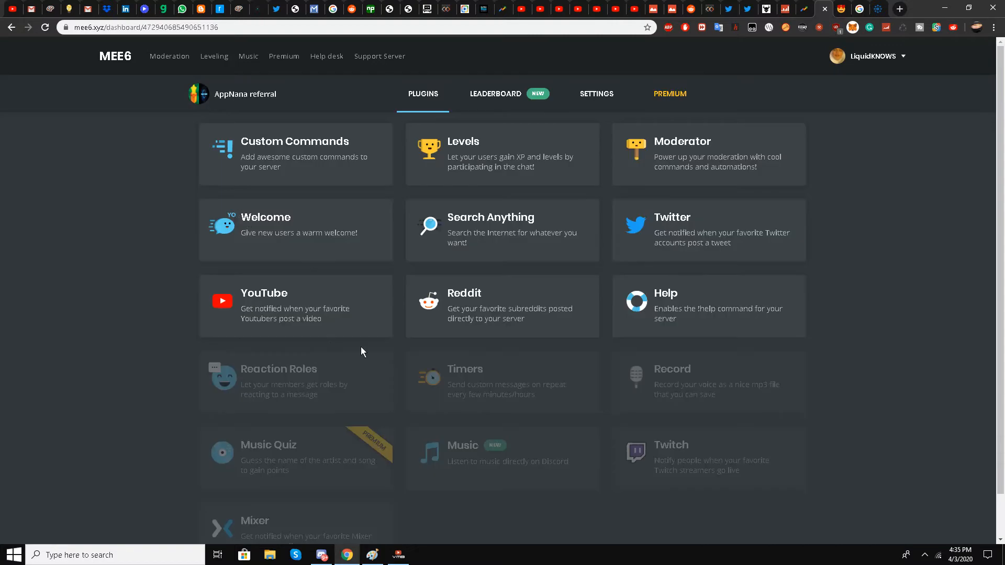
scroll(down, 3)
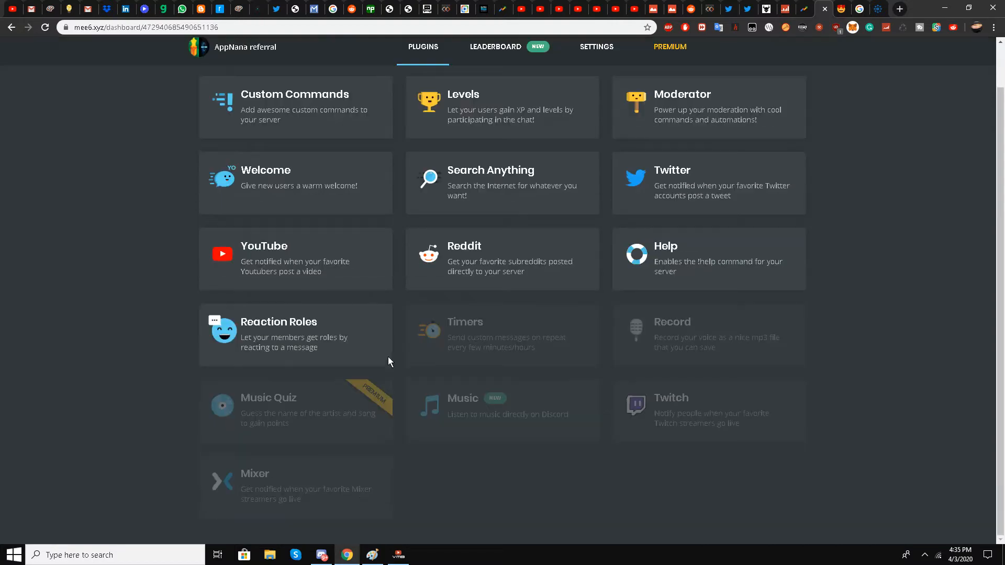
click(502, 259)
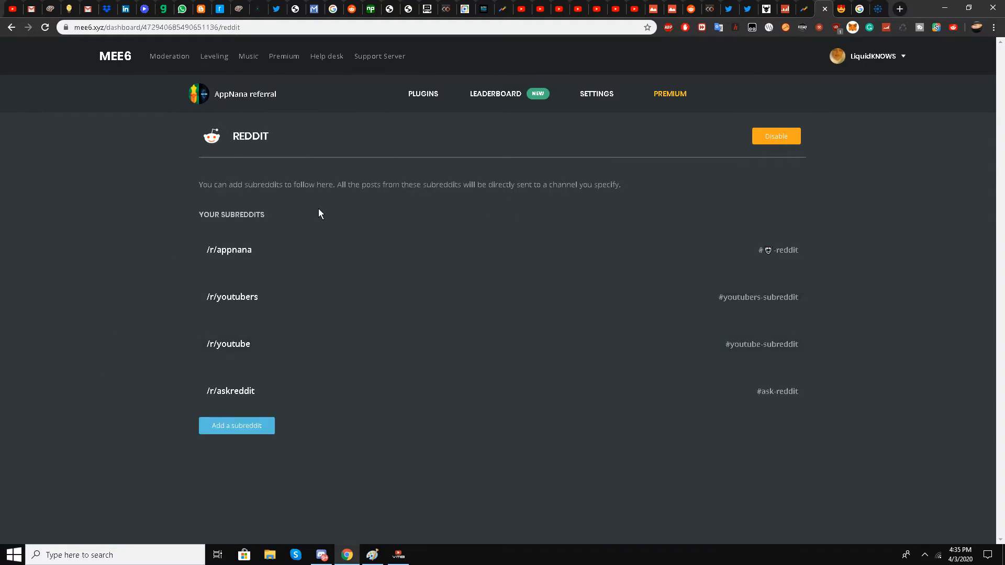
mouse_move(243, 263)
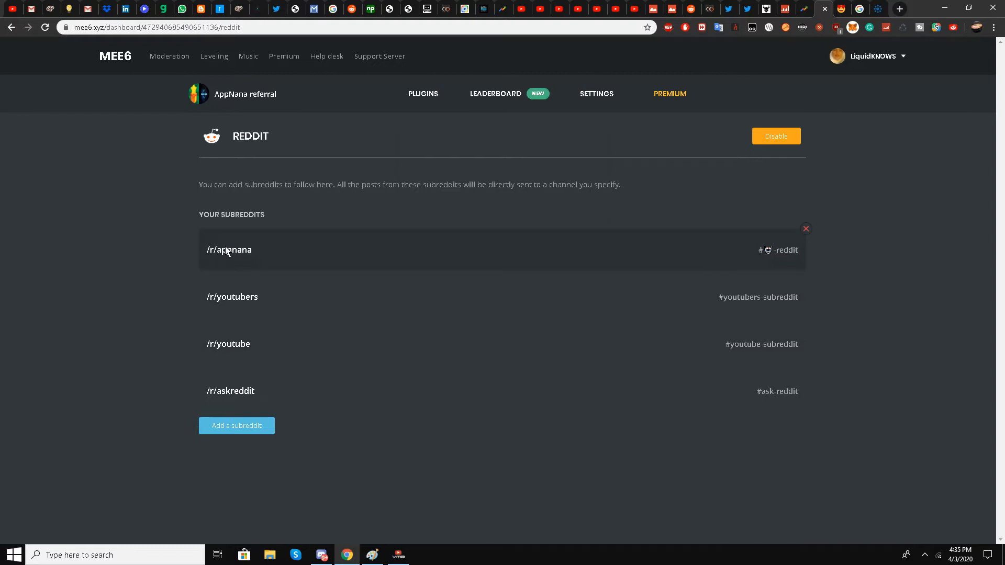
mouse_move(262, 306)
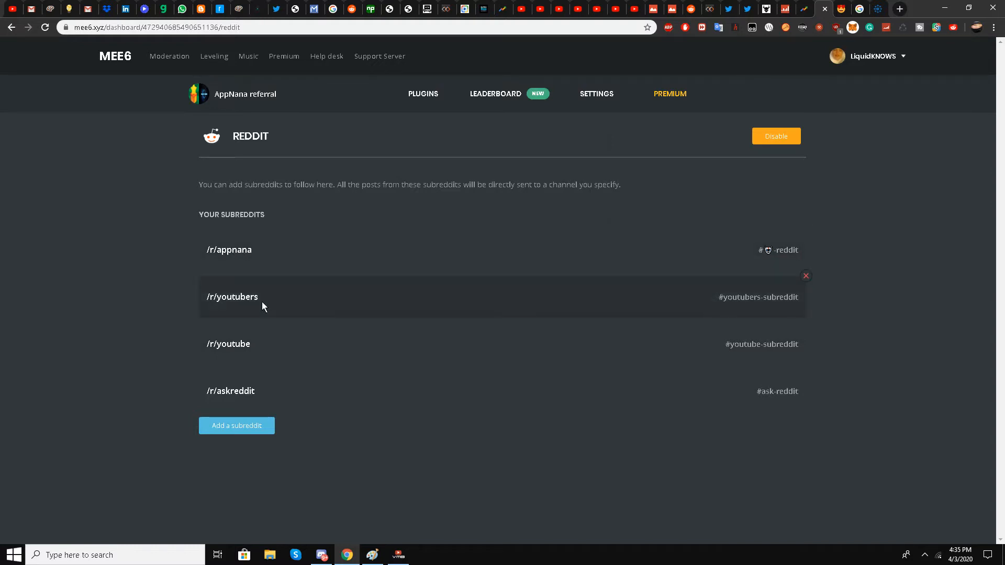
mouse_move(251, 405)
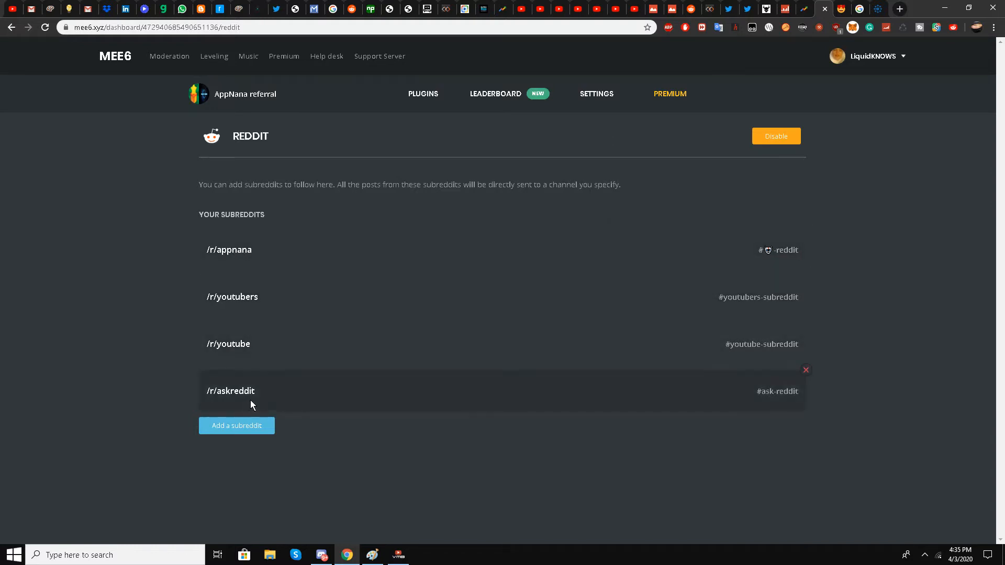
mouse_move(141, 378)
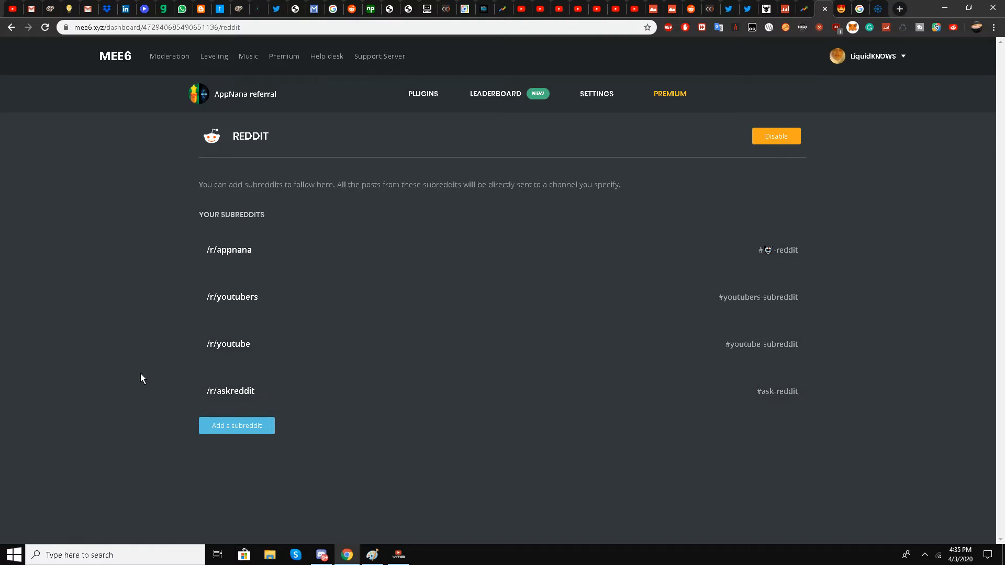
mouse_move(154, 423)
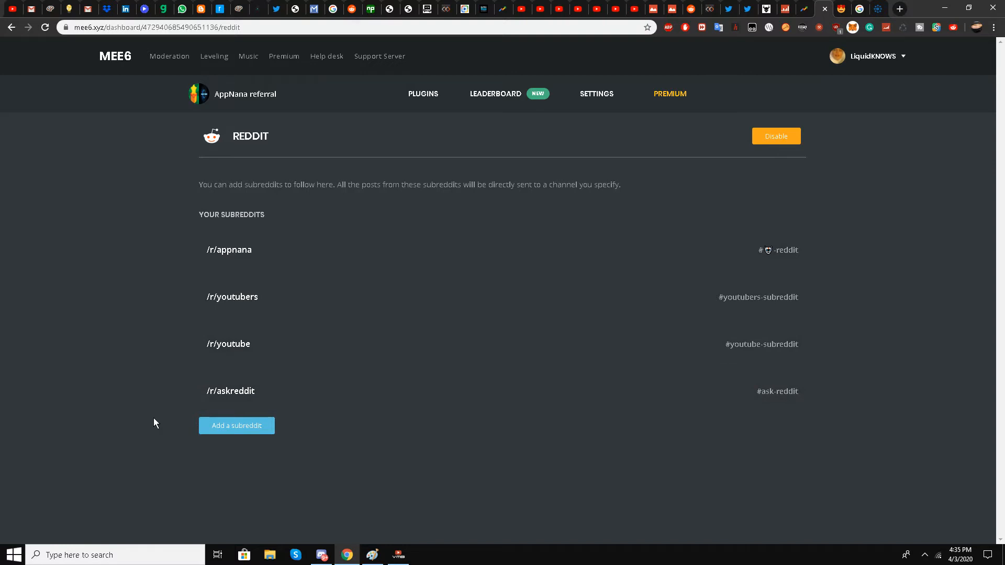
mouse_move(159, 465)
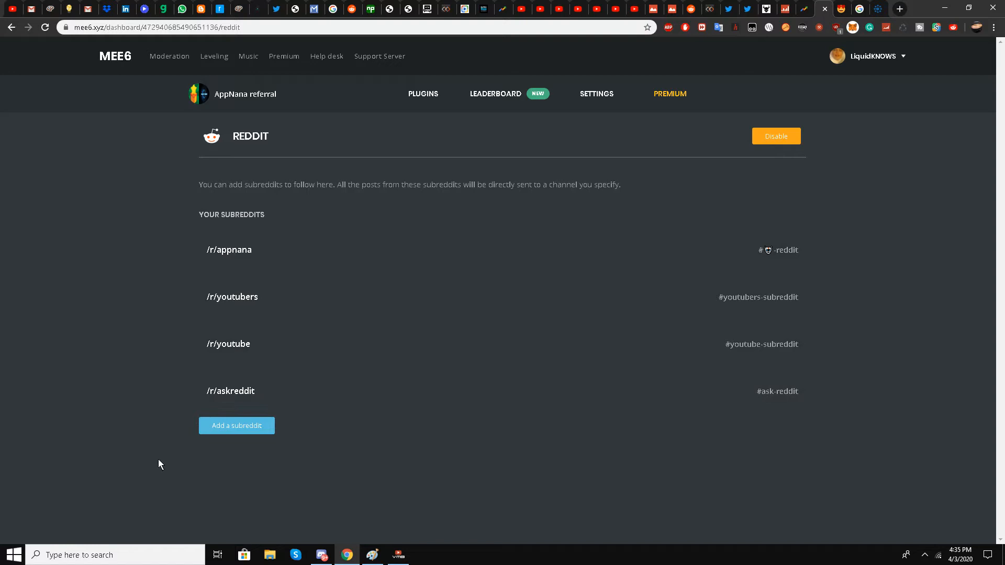
Add a 'videos' subreddit entry with Wide embeds and choose its destination channel
click(236, 425)
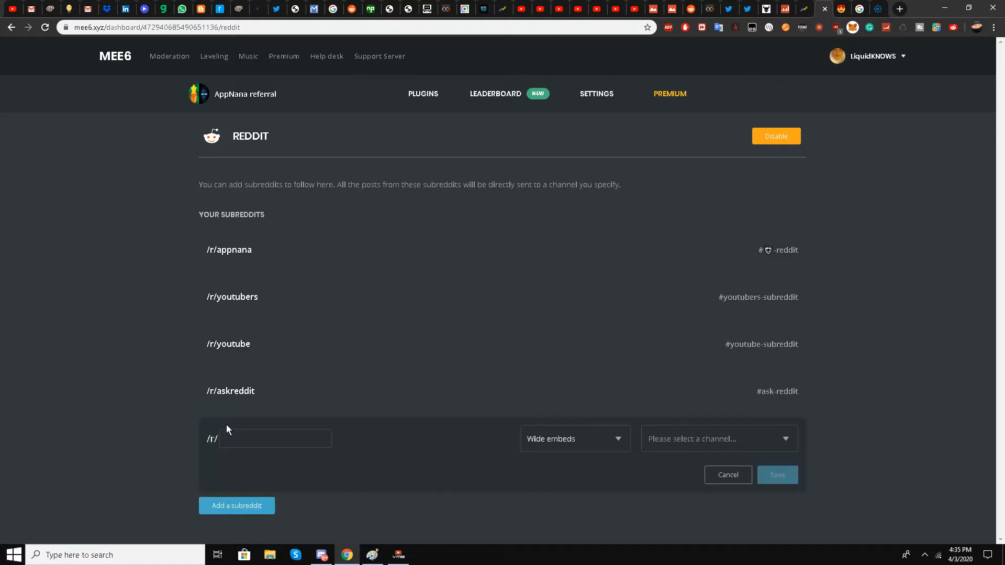
click(275, 439)
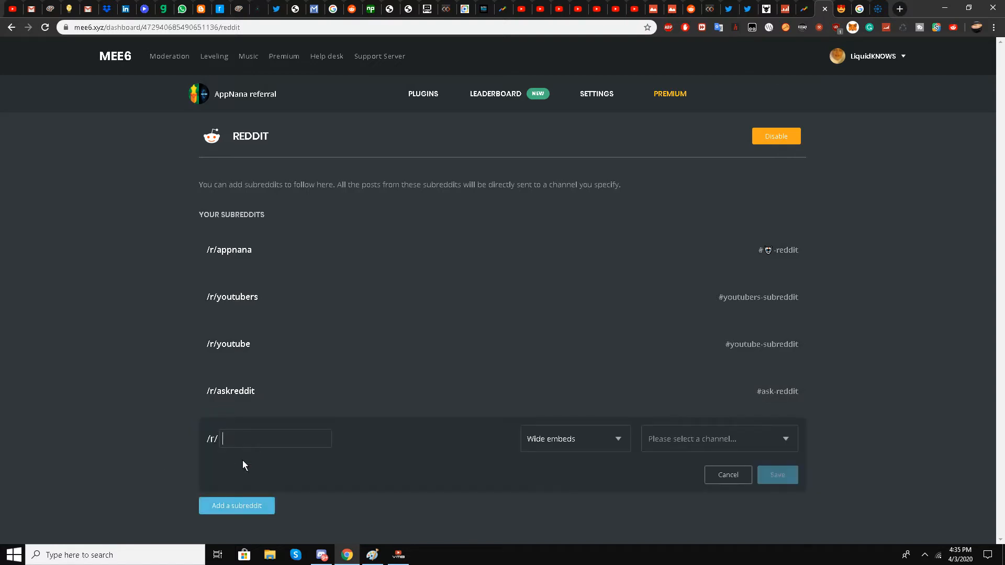
text(vide)
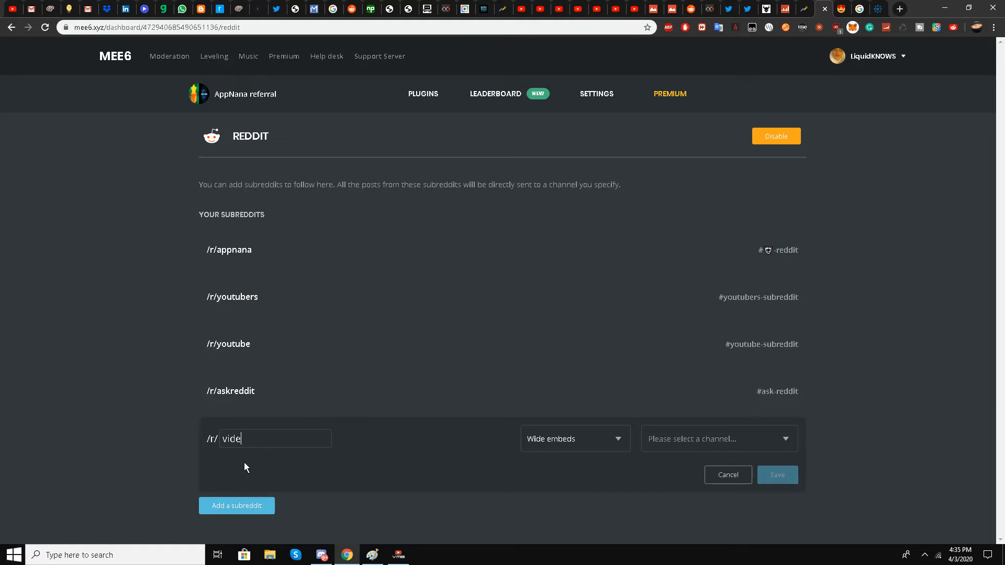
text(os)
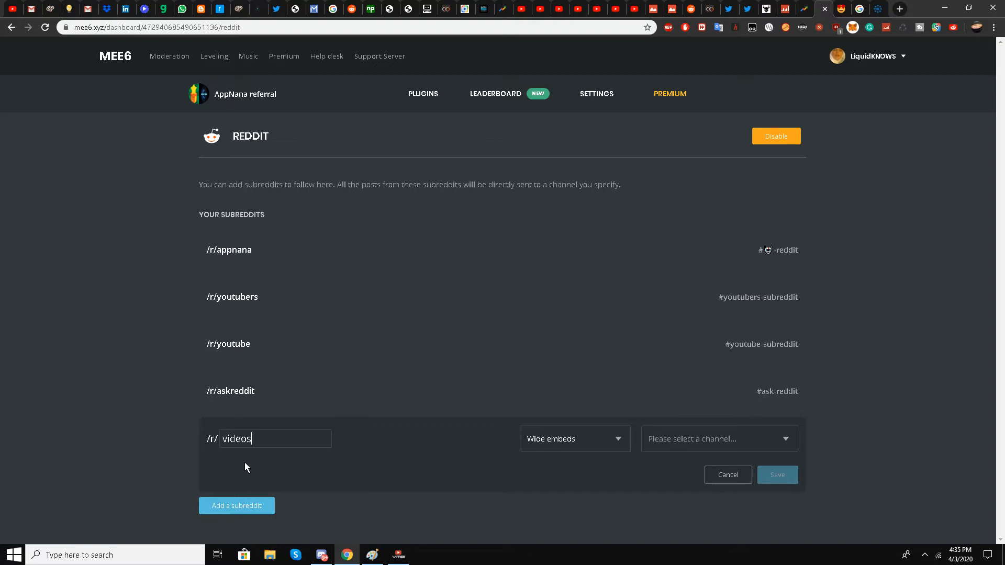
mouse_move(633, 455)
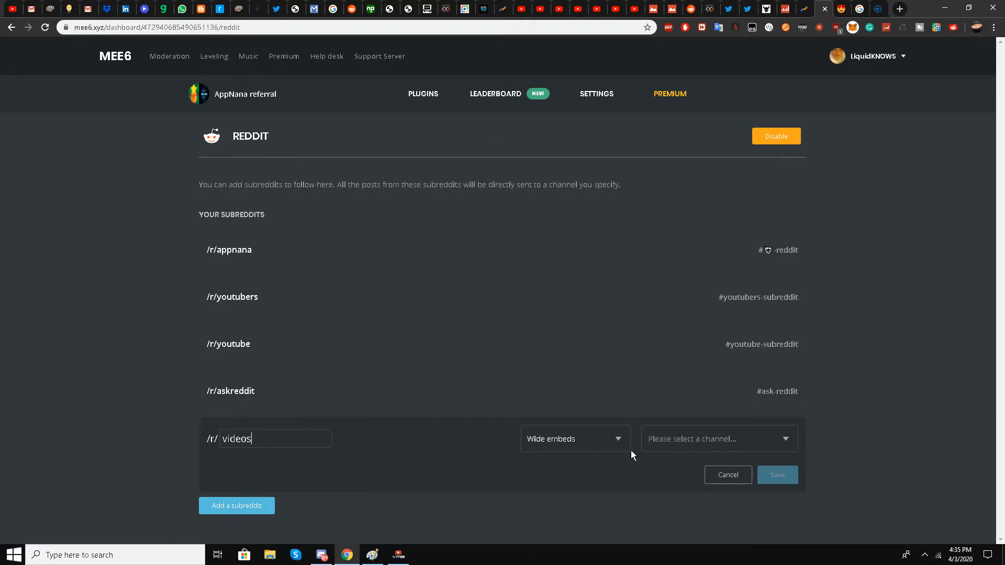
click(718, 439)
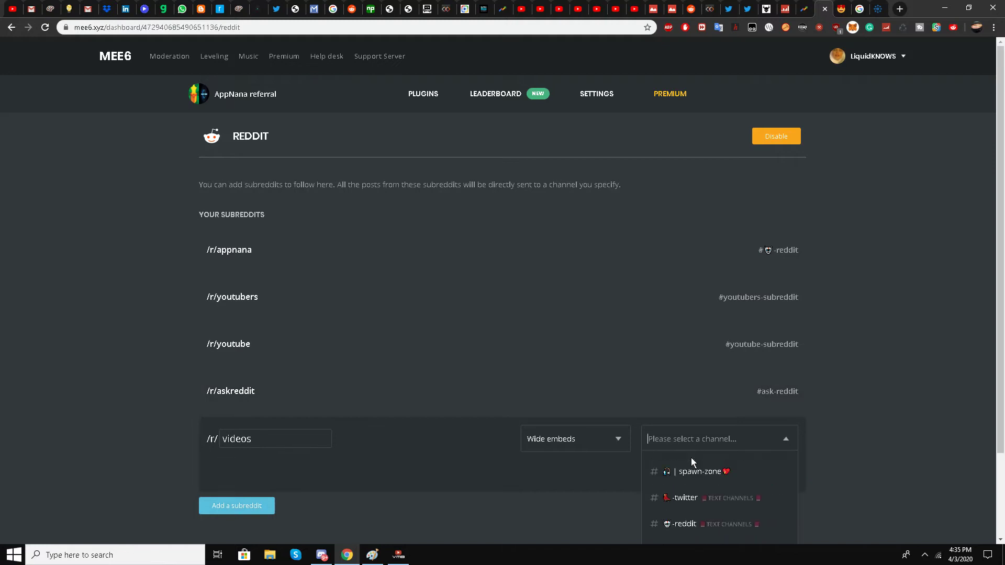
scroll(down, 3)
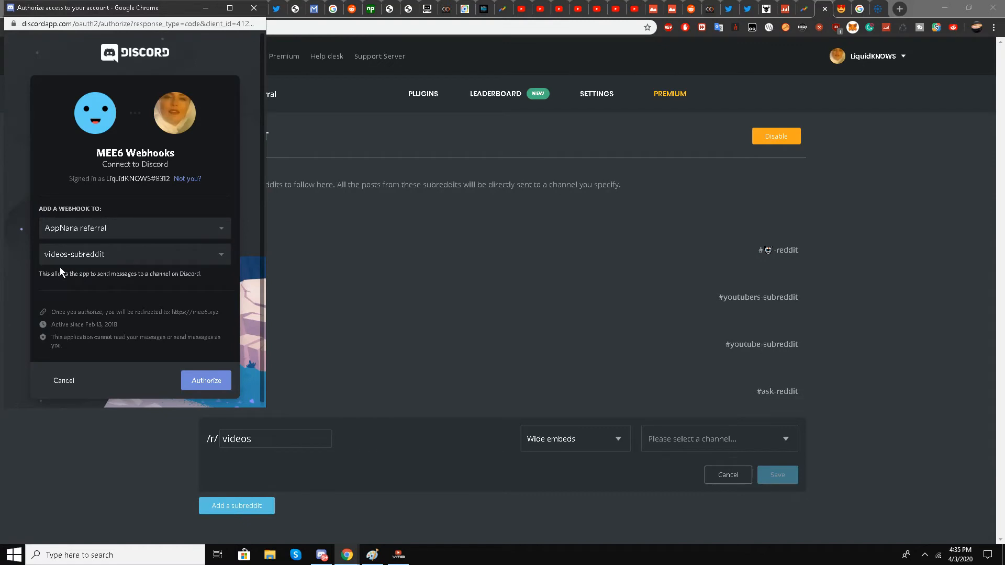
mouse_move(160, 306)
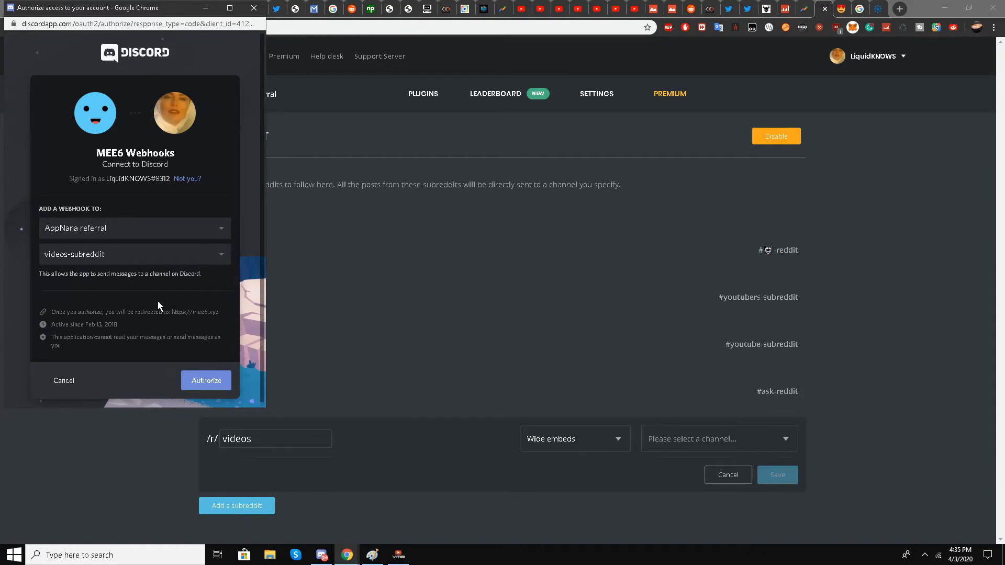
mouse_move(141, 179)
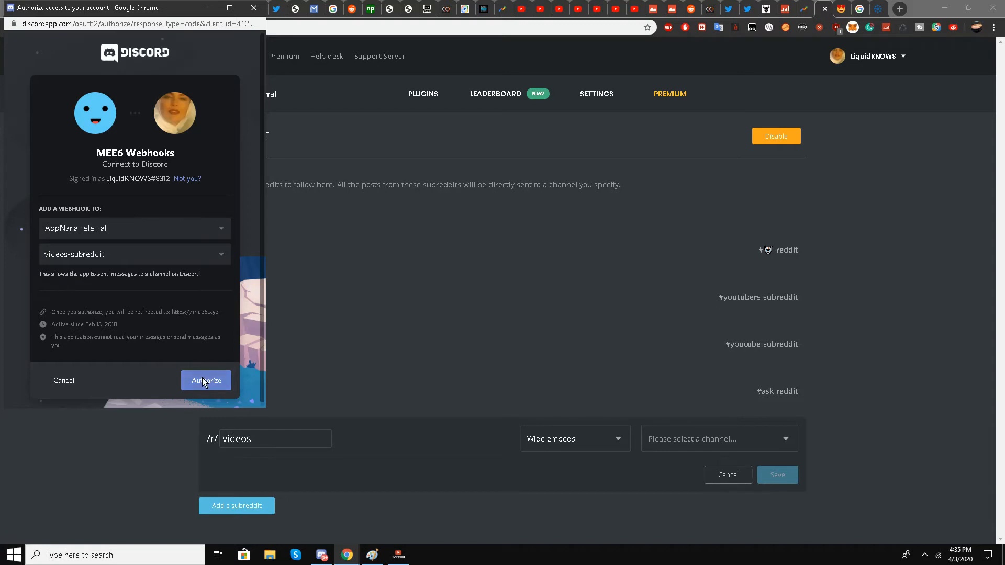
Authorize MEE6 webhooks for AppNana referral's videos-subreddit channel and save the /r/videos entry
click(206, 380)
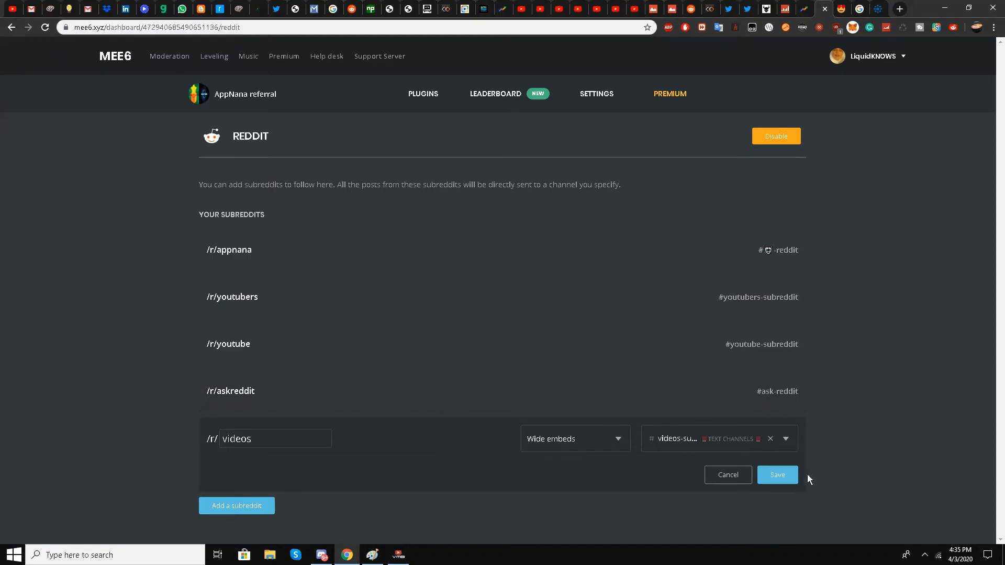
click(777, 475)
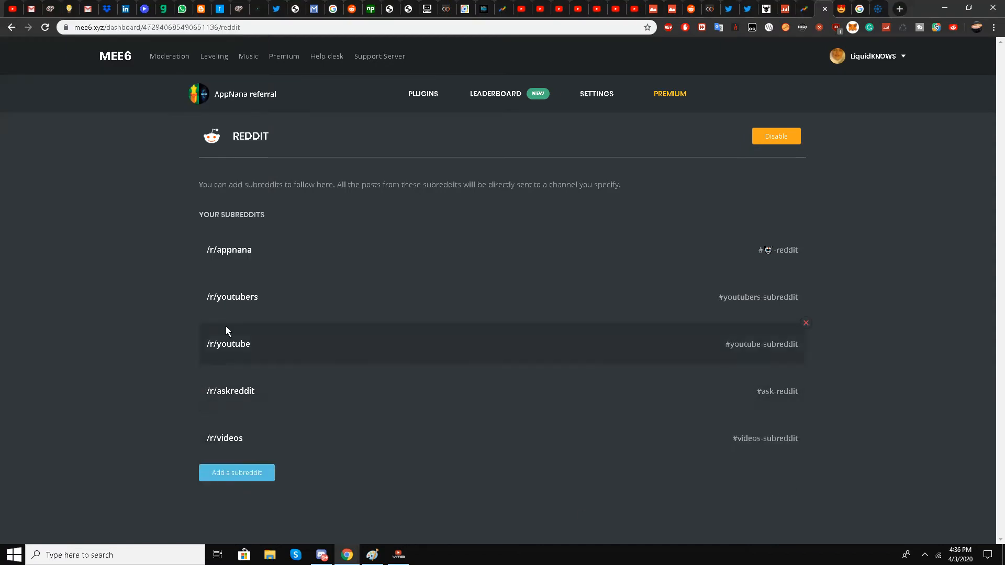
mouse_move(322, 554)
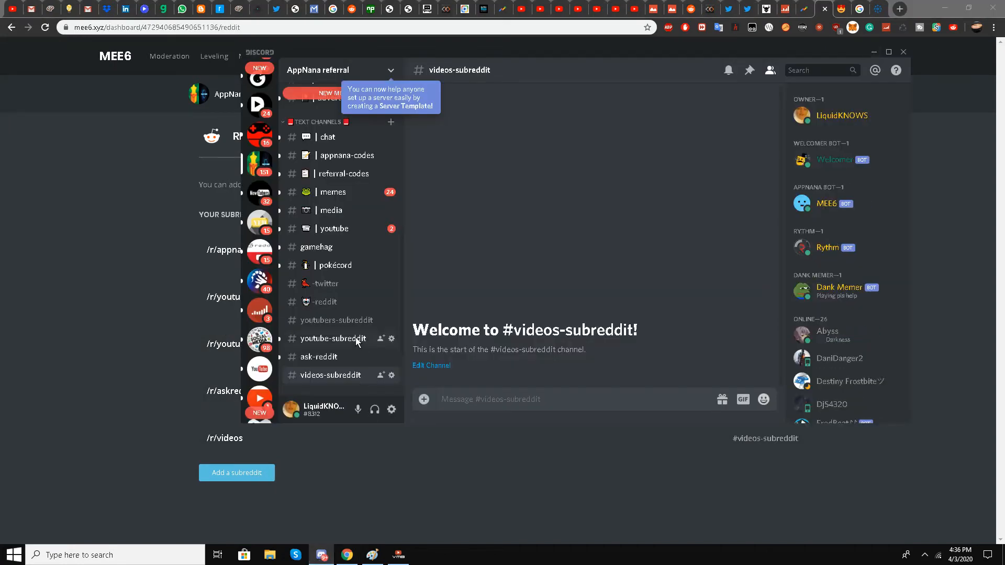
mouse_move(352, 356)
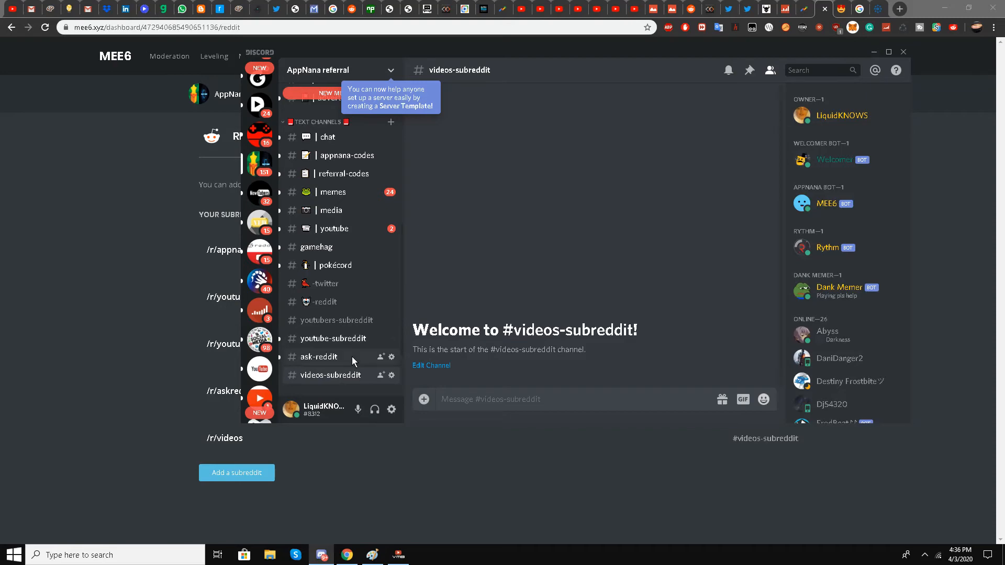
click(319, 357)
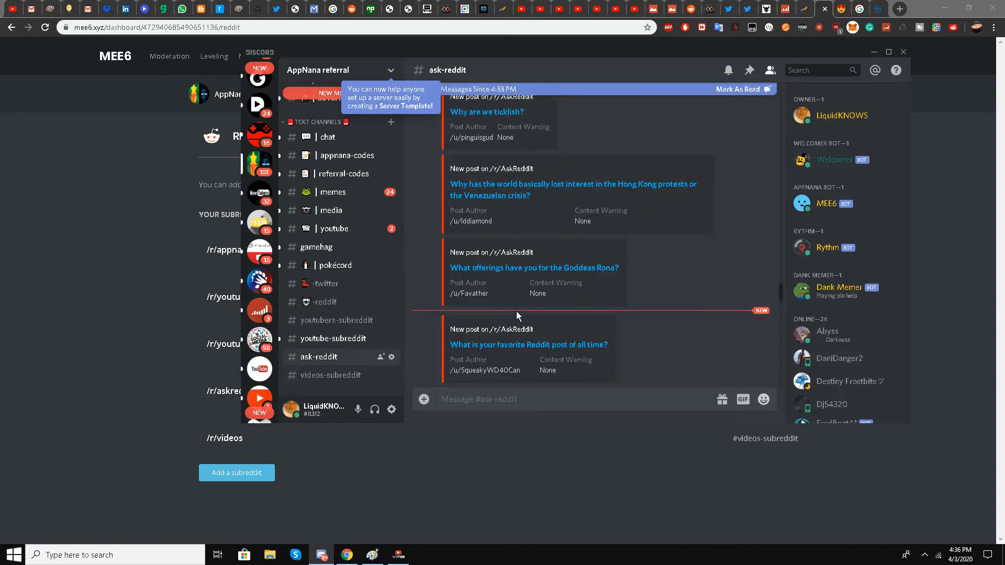
scroll(down, 3)
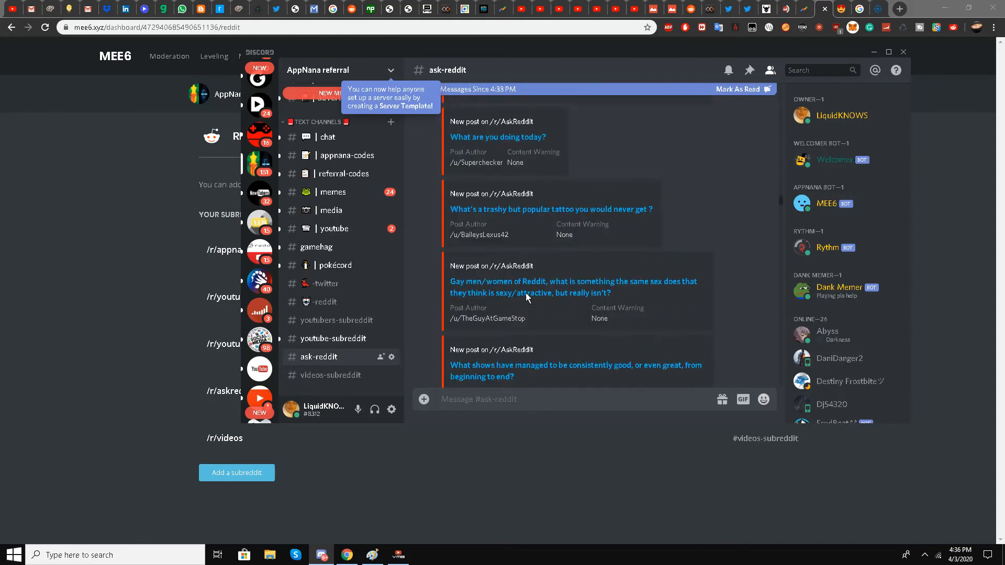
scroll(down, 3)
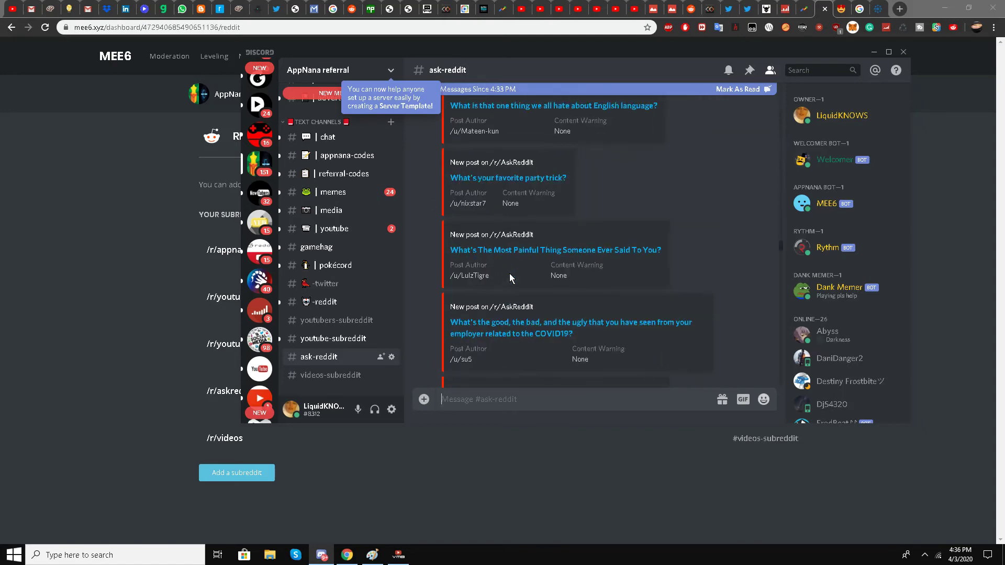
scroll(down, 3)
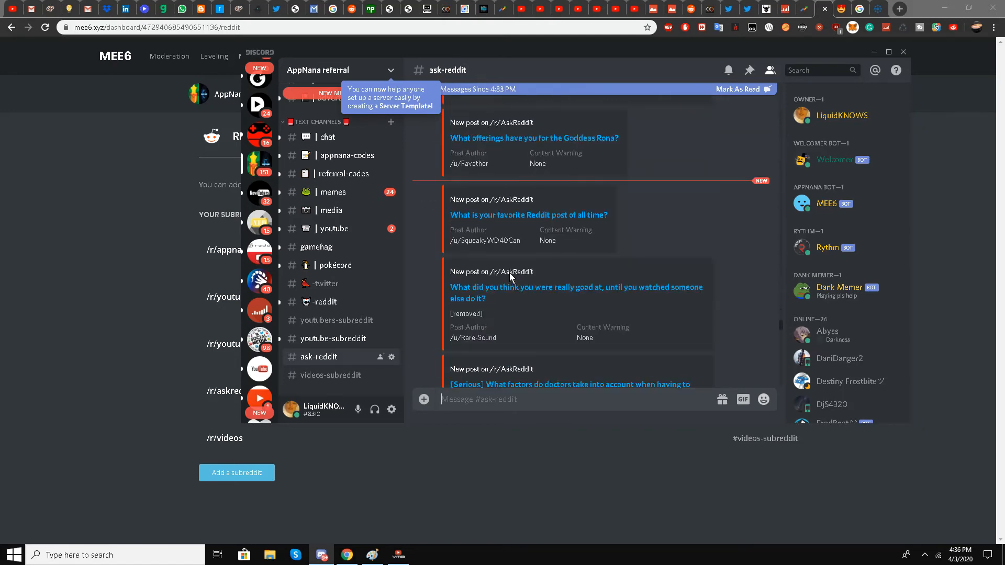
scroll(down, 3)
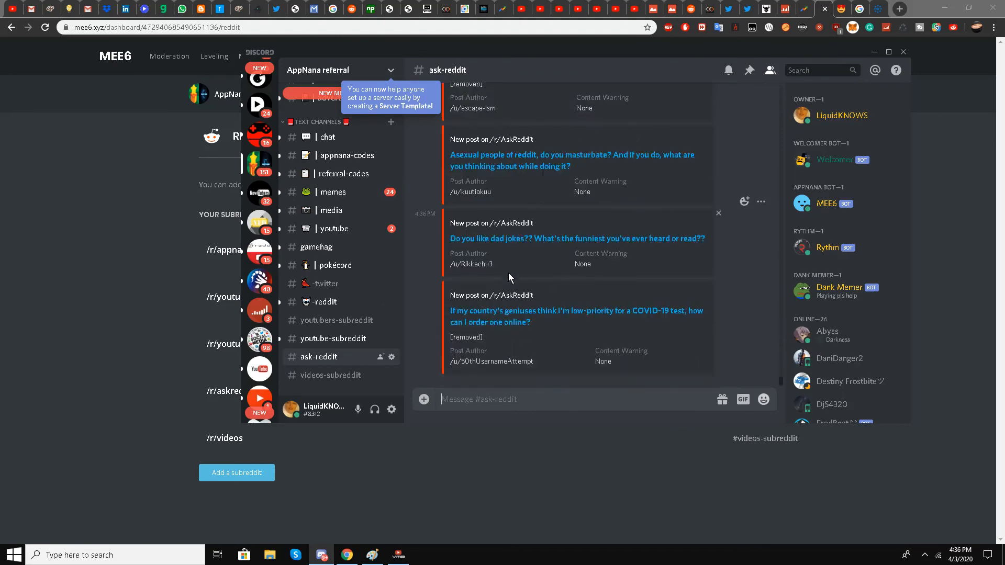
scroll(down, 3)
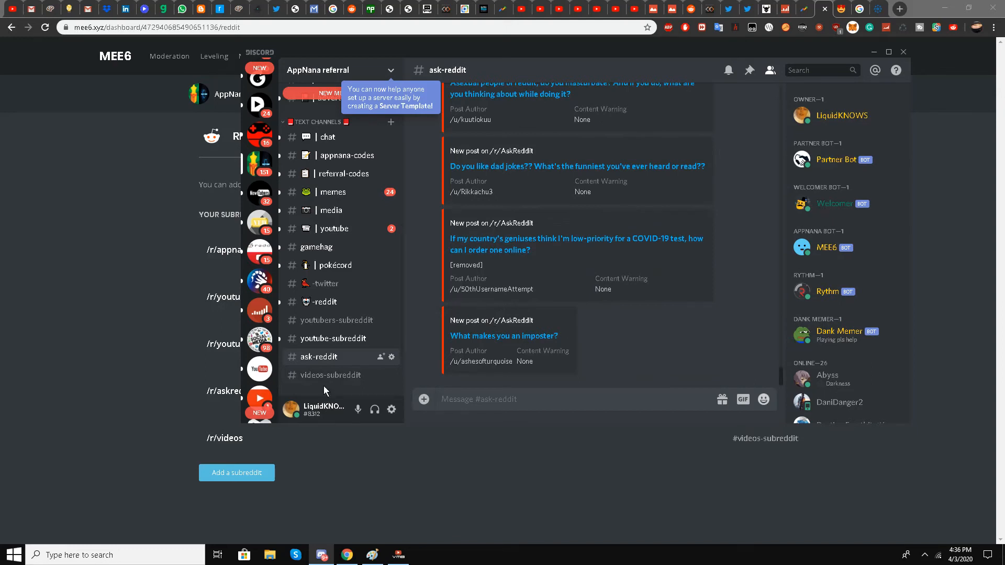
click(331, 374)
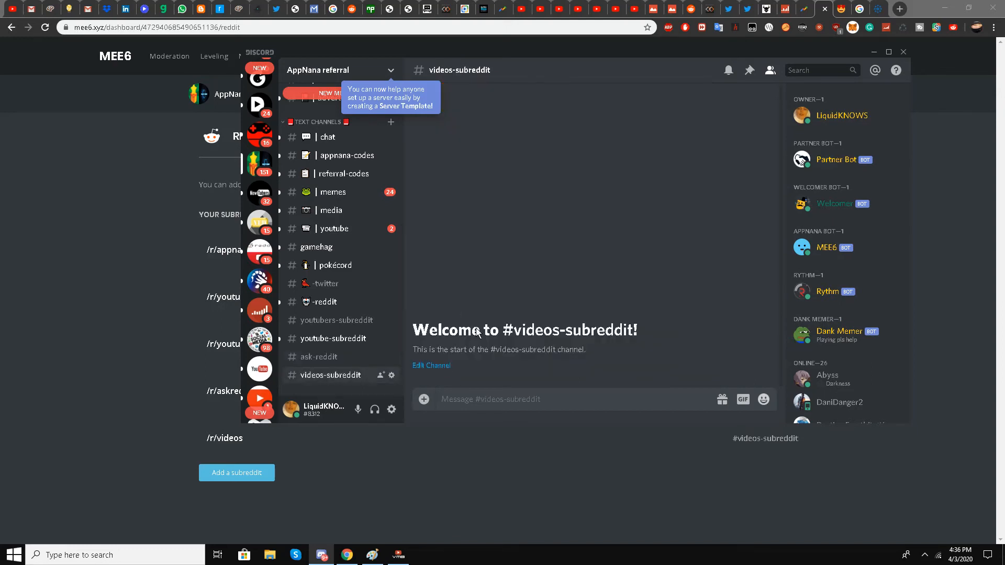
mouse_move(489, 322)
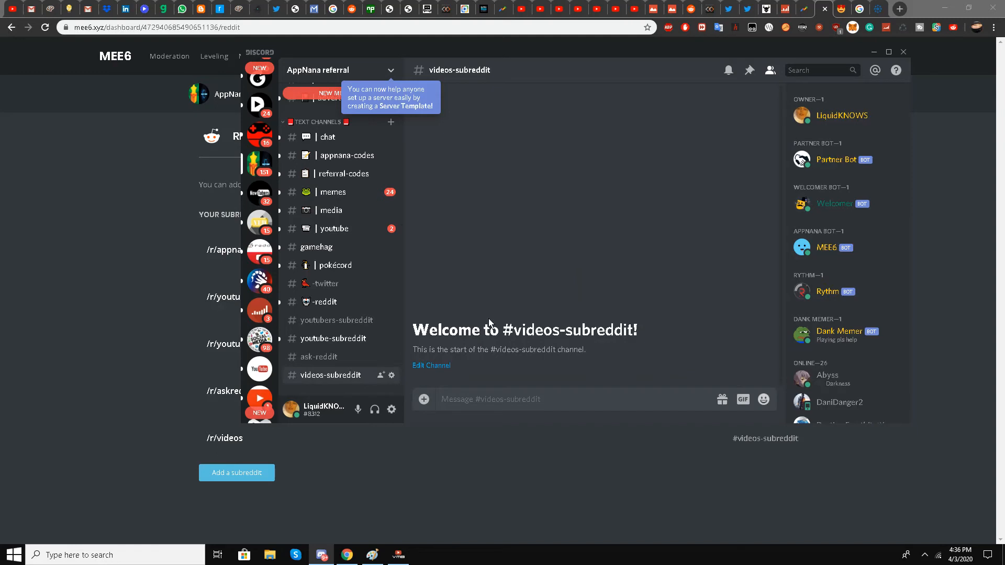
mouse_move(485, 345)
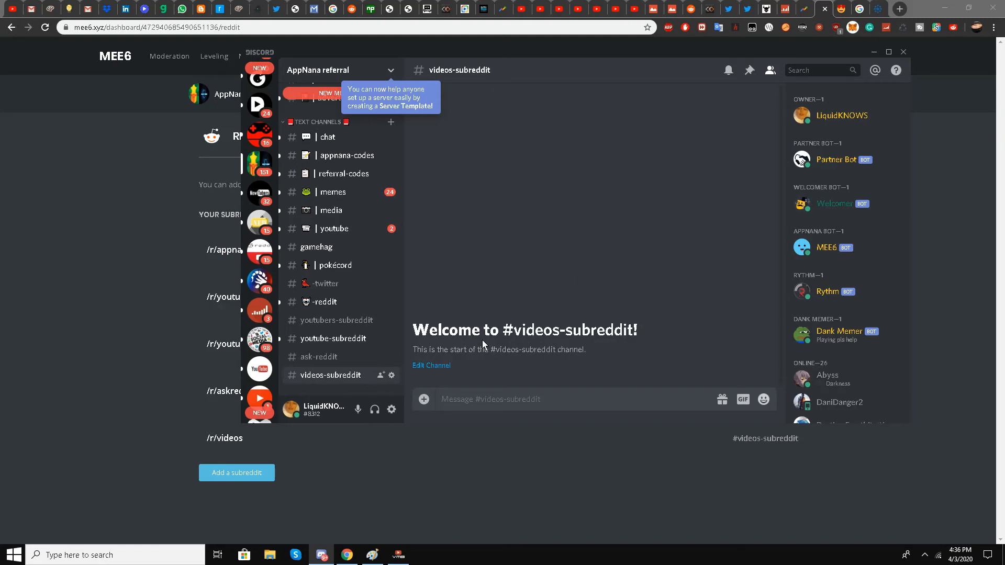
mouse_move(319, 357)
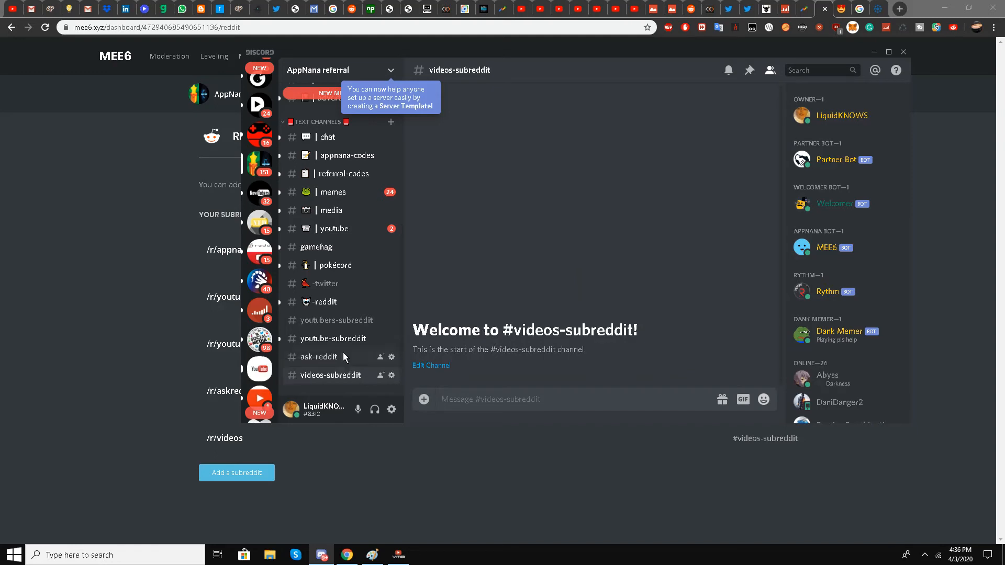
Check the youtube-subreddit, youtubers-subreddit and -reddit channels for MEE6 posts
click(334, 339)
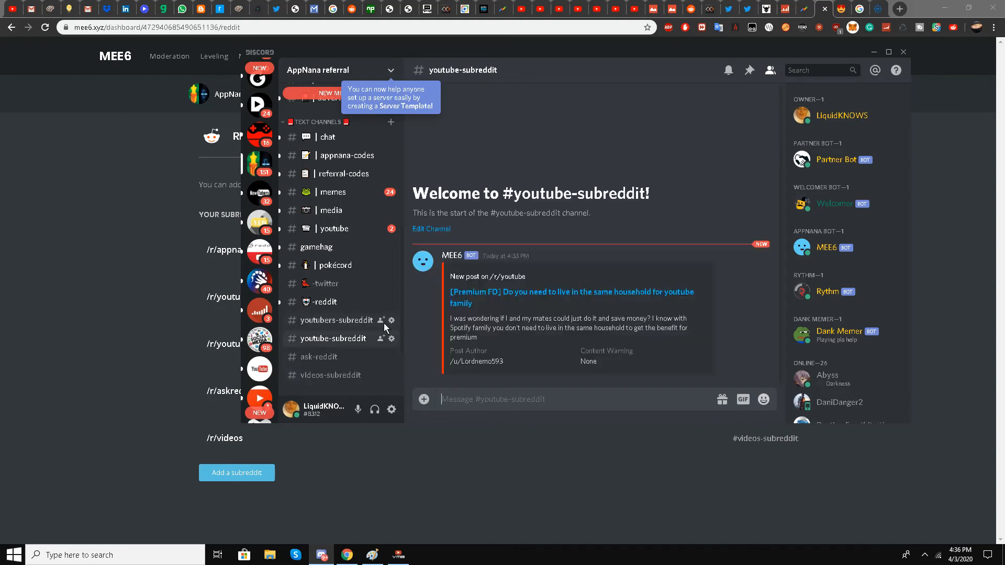
mouse_move(380, 356)
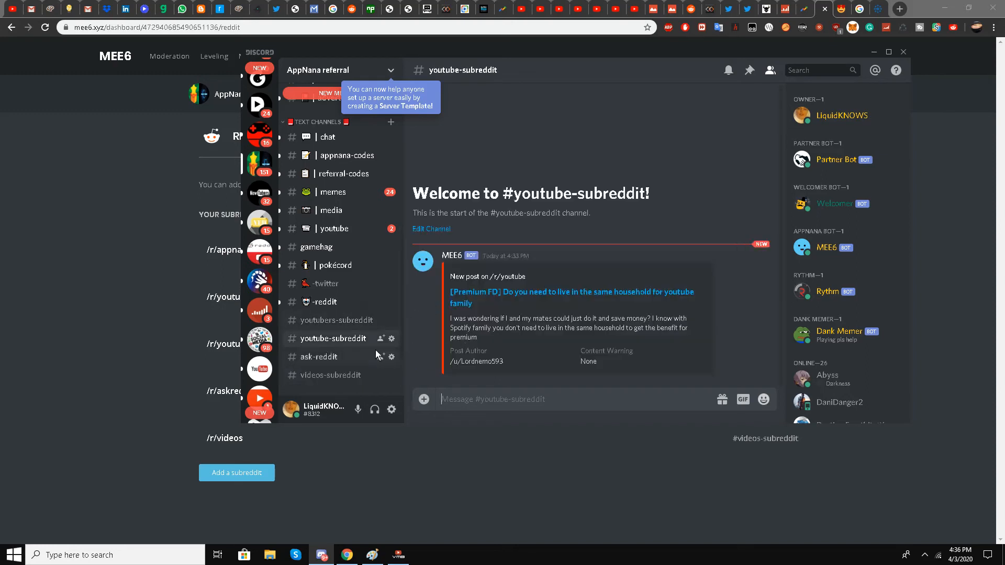
mouse_move(423, 323)
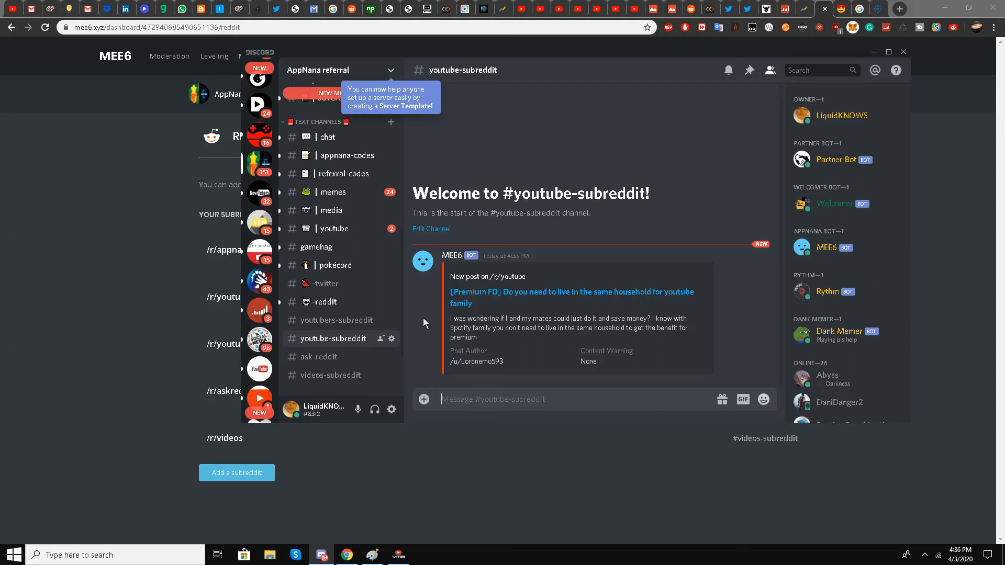
mouse_move(582, 293)
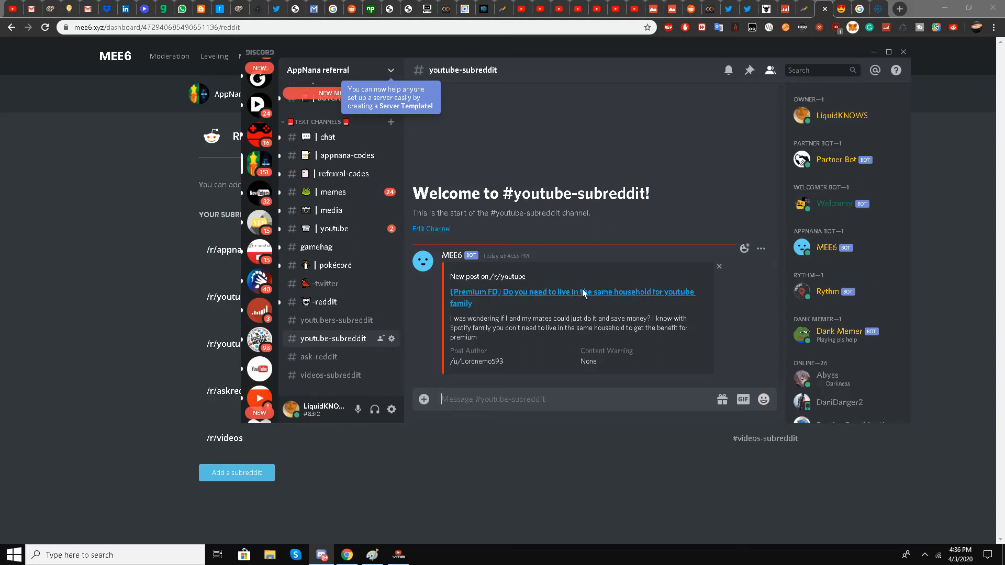
mouse_move(420, 318)
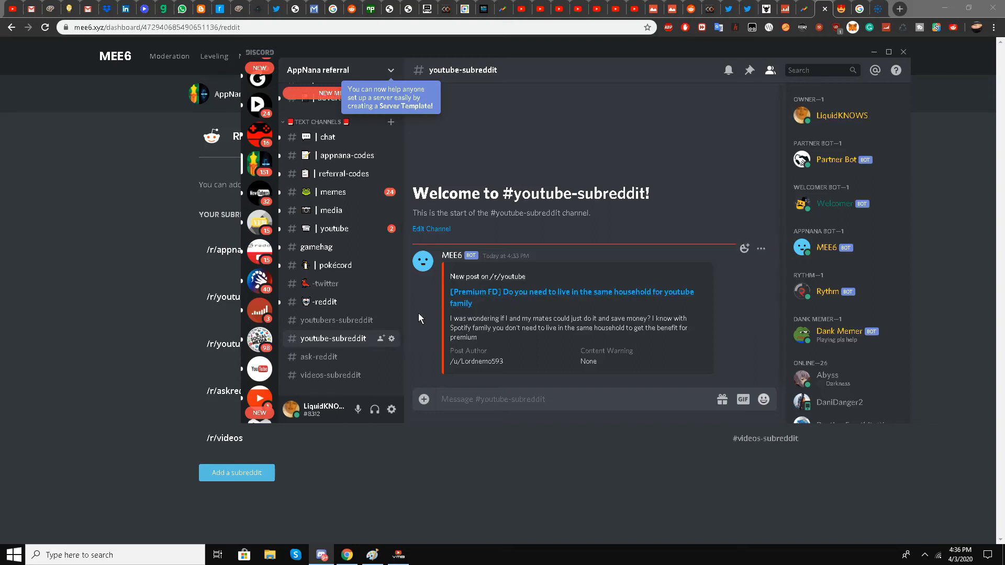
click(336, 320)
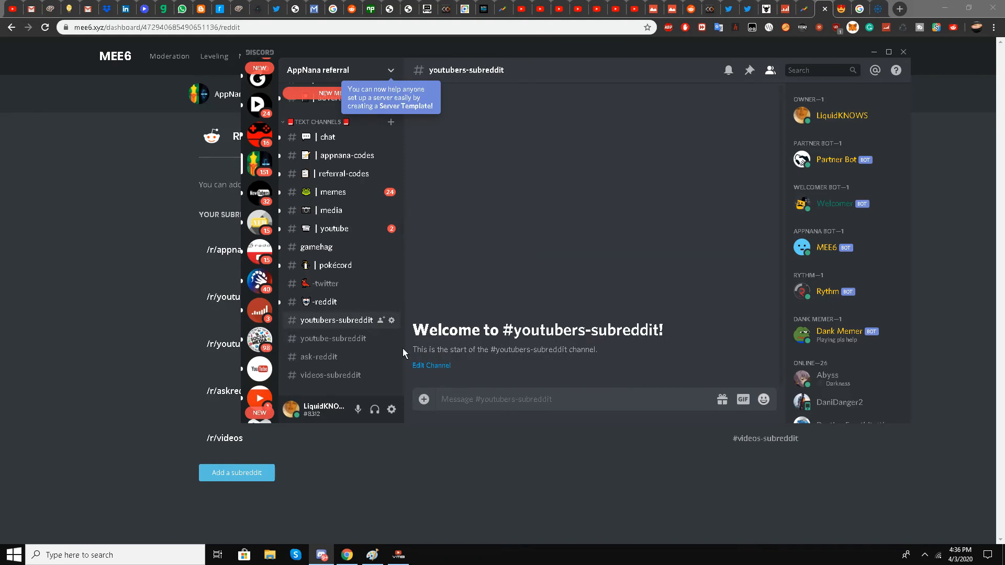
click(324, 302)
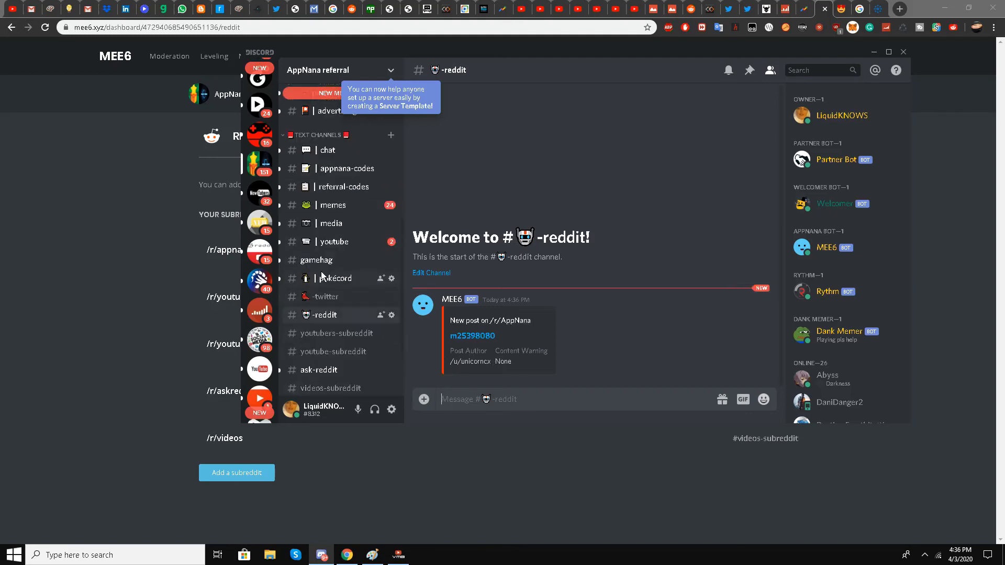
scroll(down, 3)
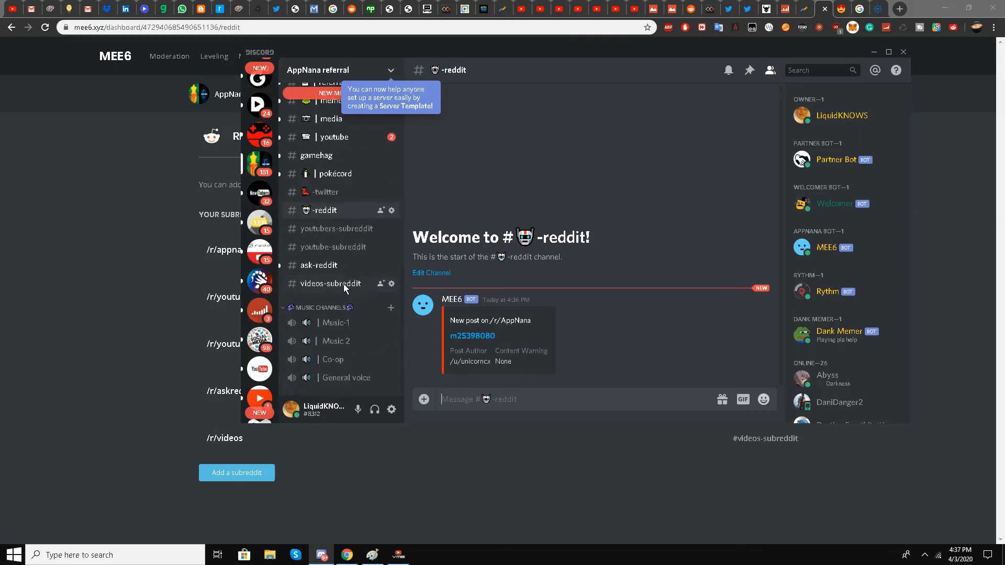
mouse_move(490, 203)
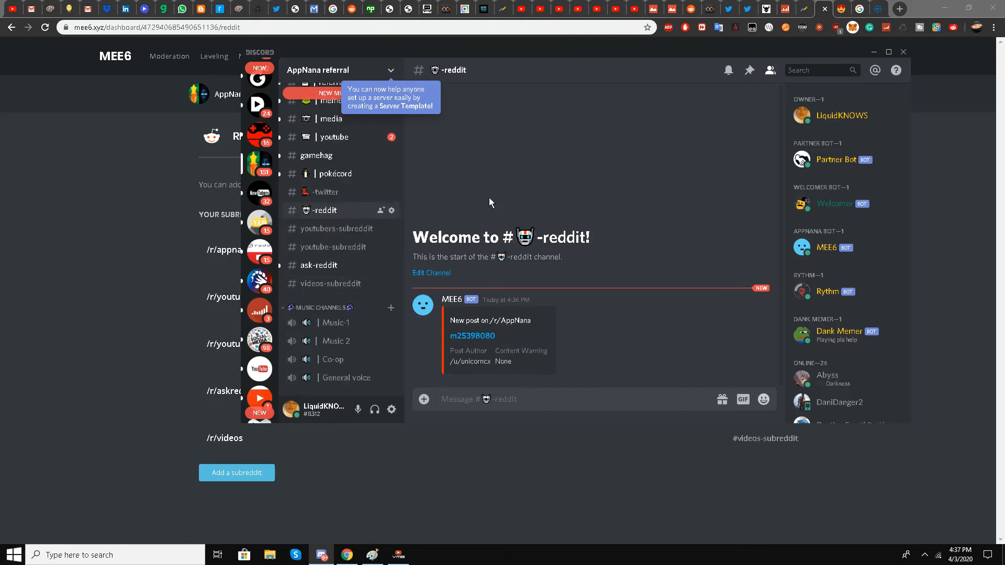
mouse_move(549, 145)
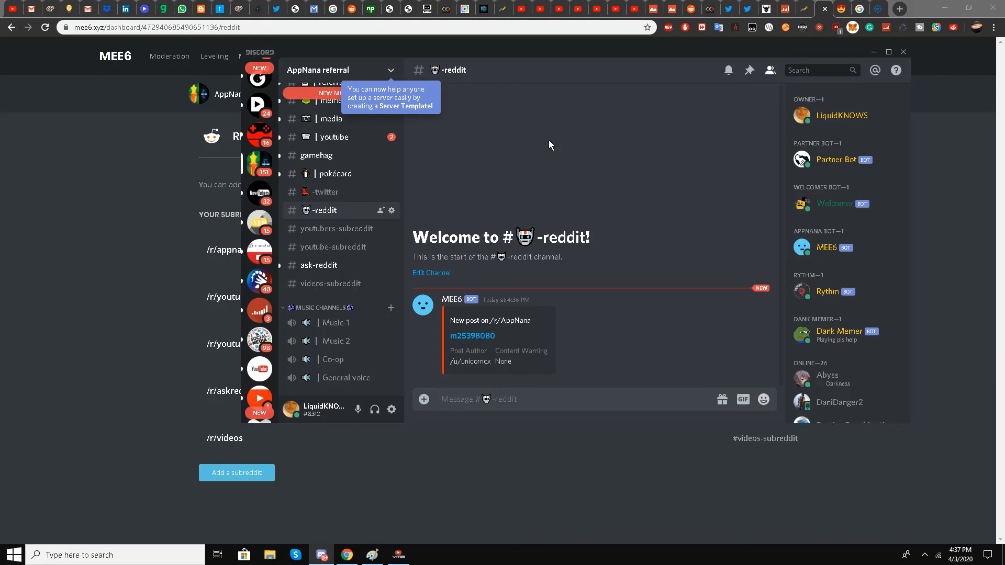
mouse_move(573, 151)
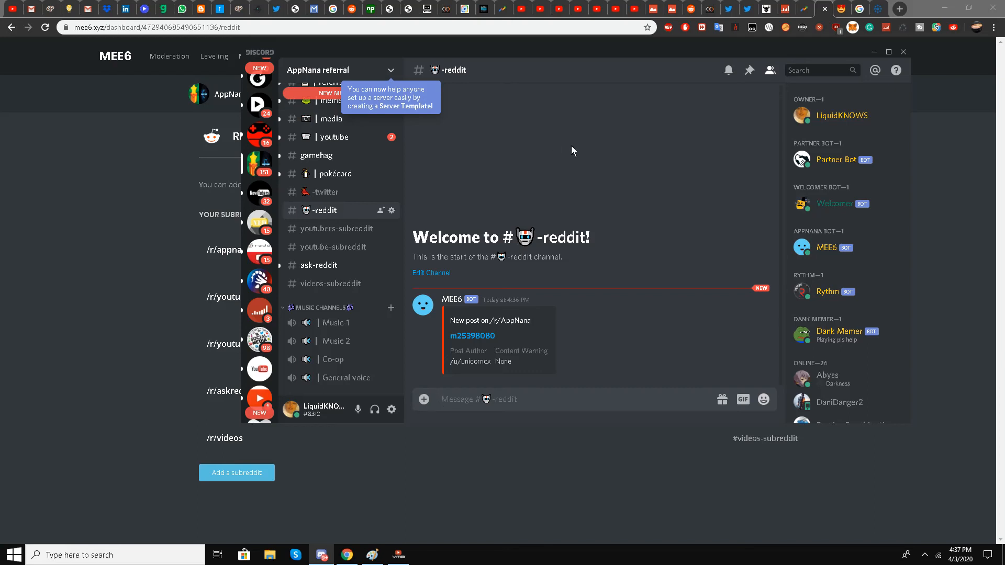
mouse_move(593, 174)
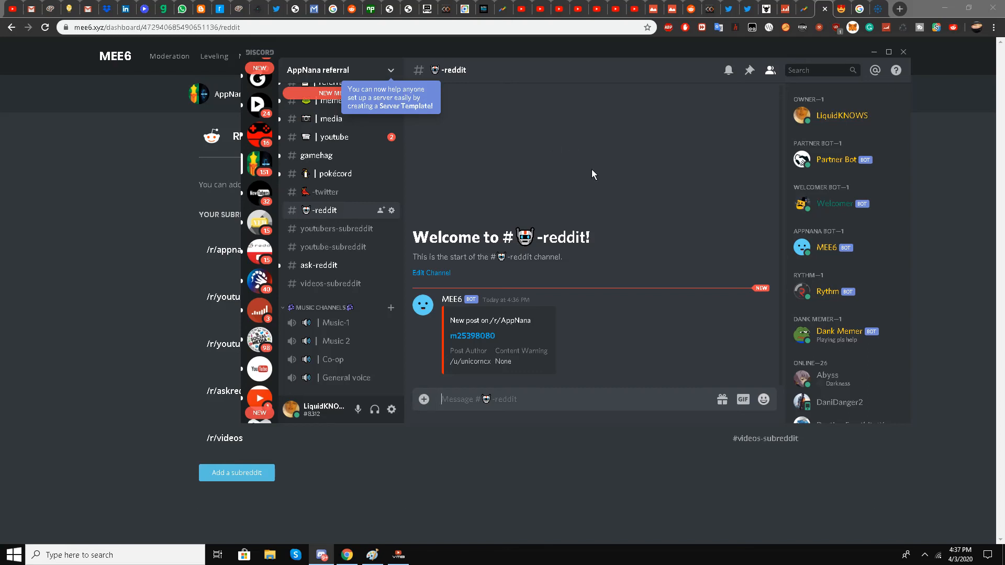